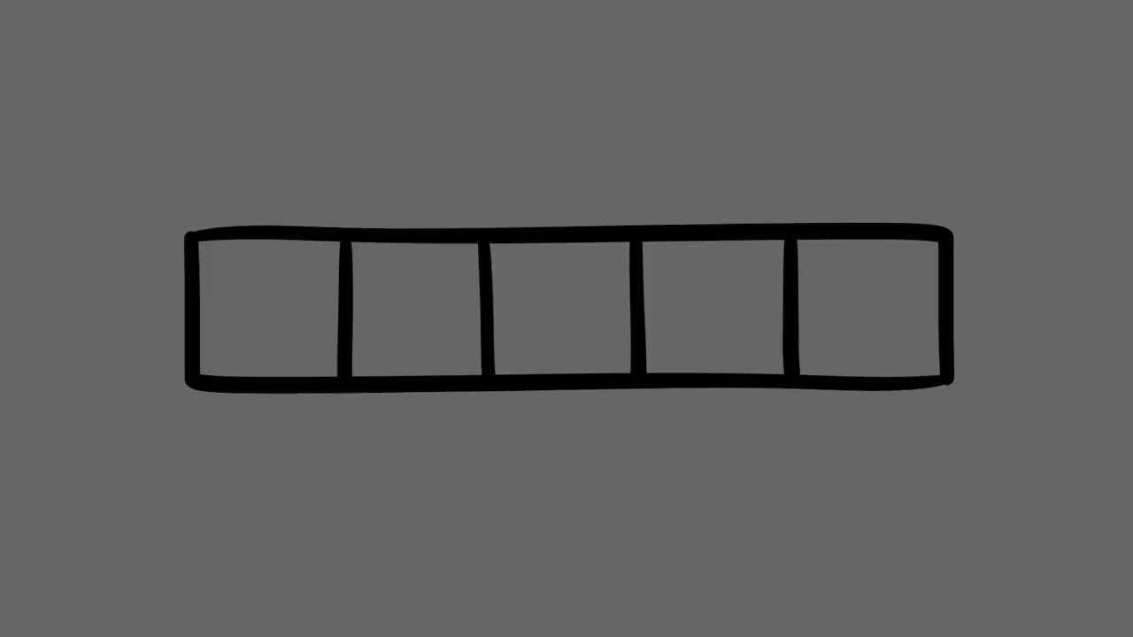
- Fill the rightmost cell of the five-cell bar black and the leftmost cell white
{"action": "left_click", "coordinate": [868, 310]}
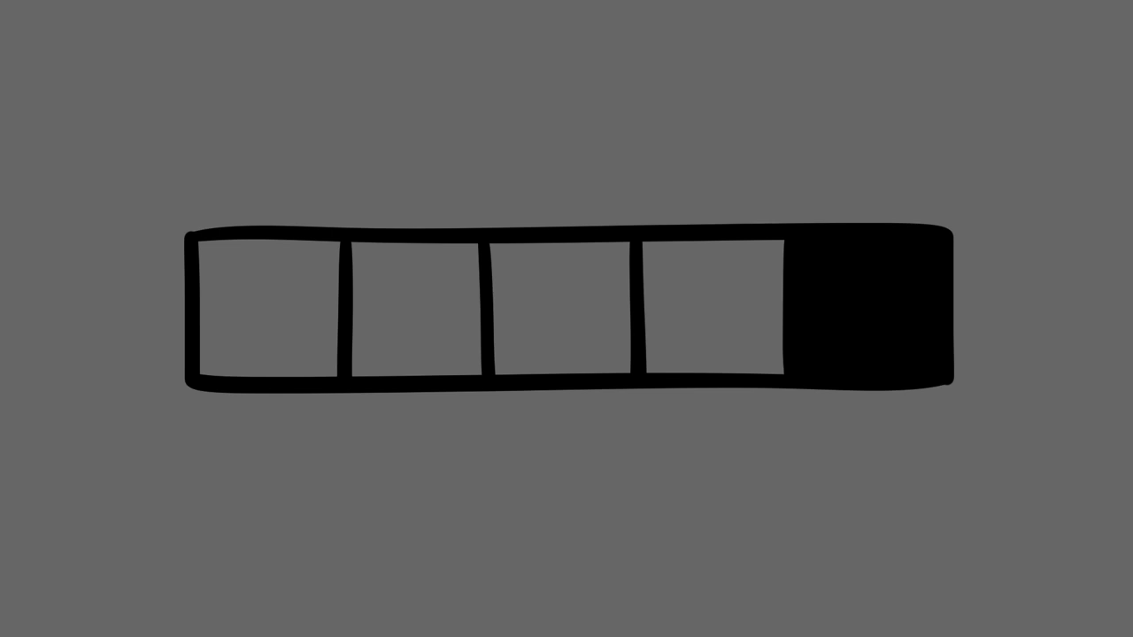
{"action": "left_click", "coordinate": [268, 310]}
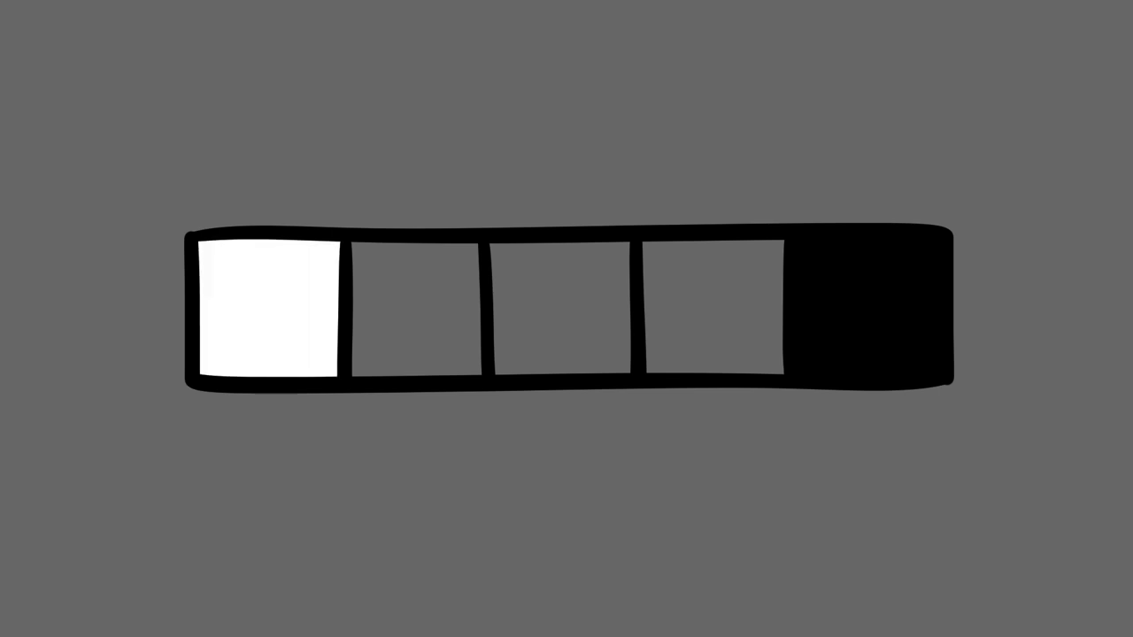